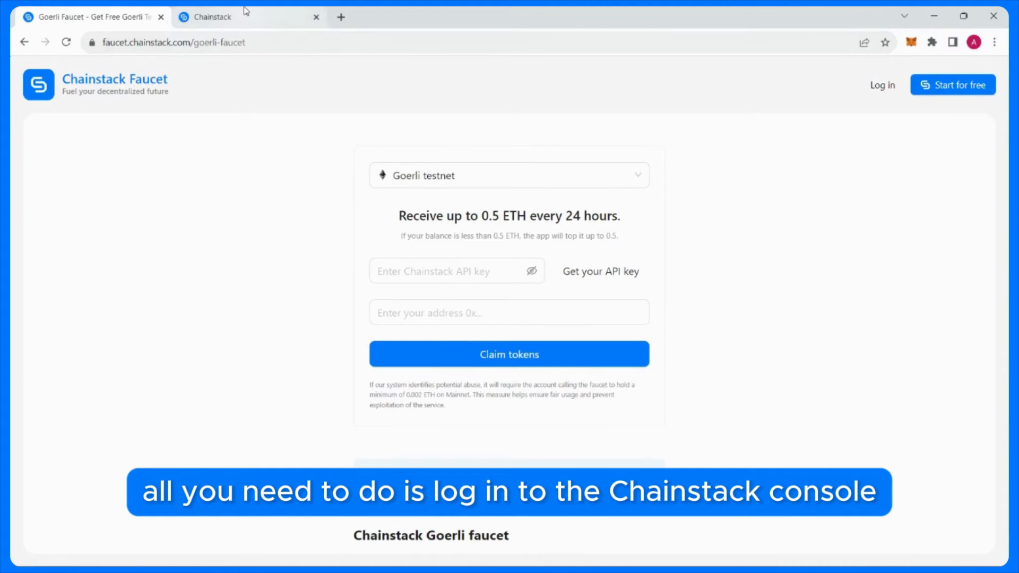
Step: Switch from the Goerli faucet page to the Chainstack console's Projects page
{"action": "left_click", "coordinate": [213, 17]}
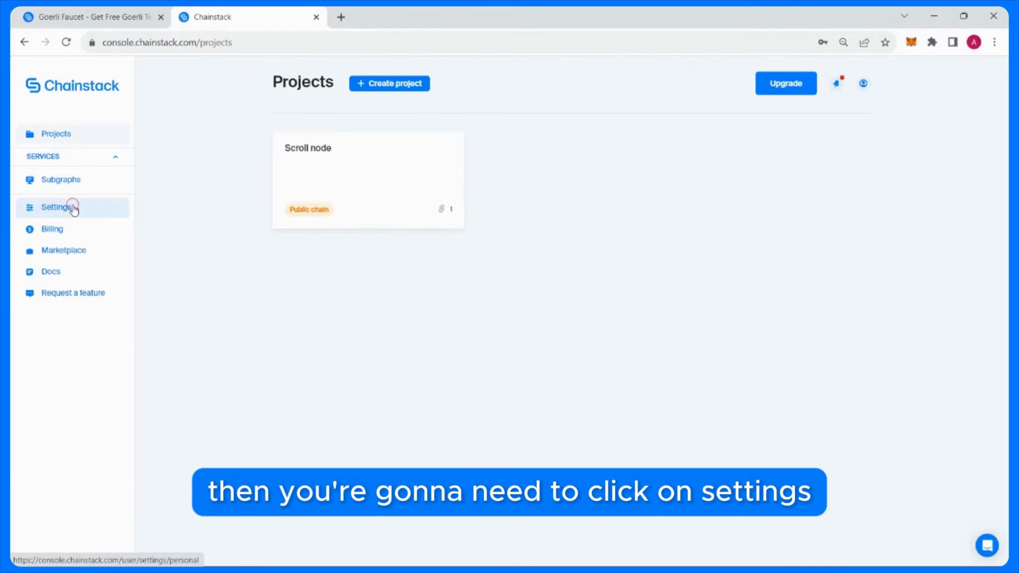
Step: Create an API key with the default dated name in Settings and copy it
{"action": "left_click", "coordinate": [56, 206]}
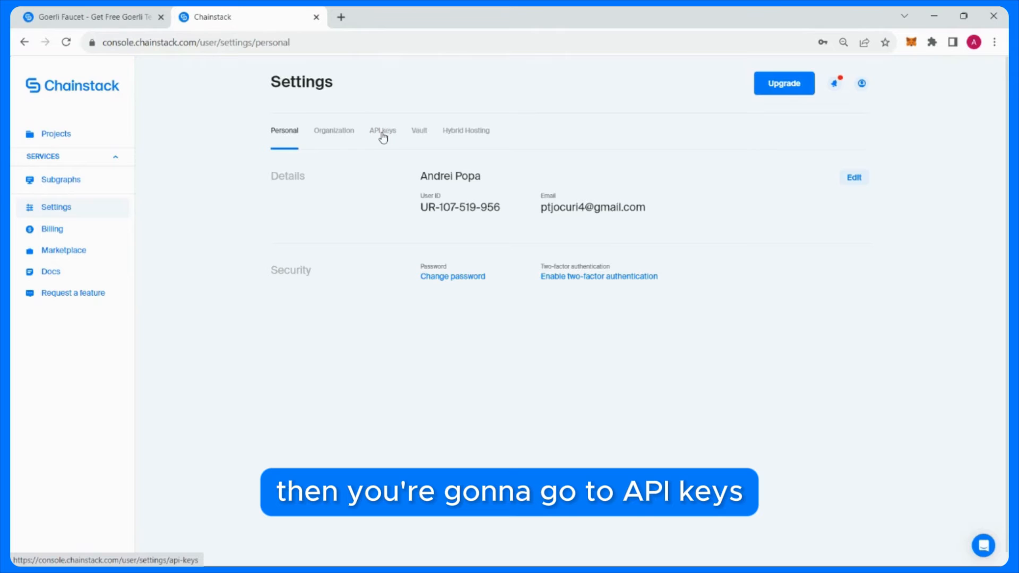
{"action": "left_click", "coordinate": [382, 130]}
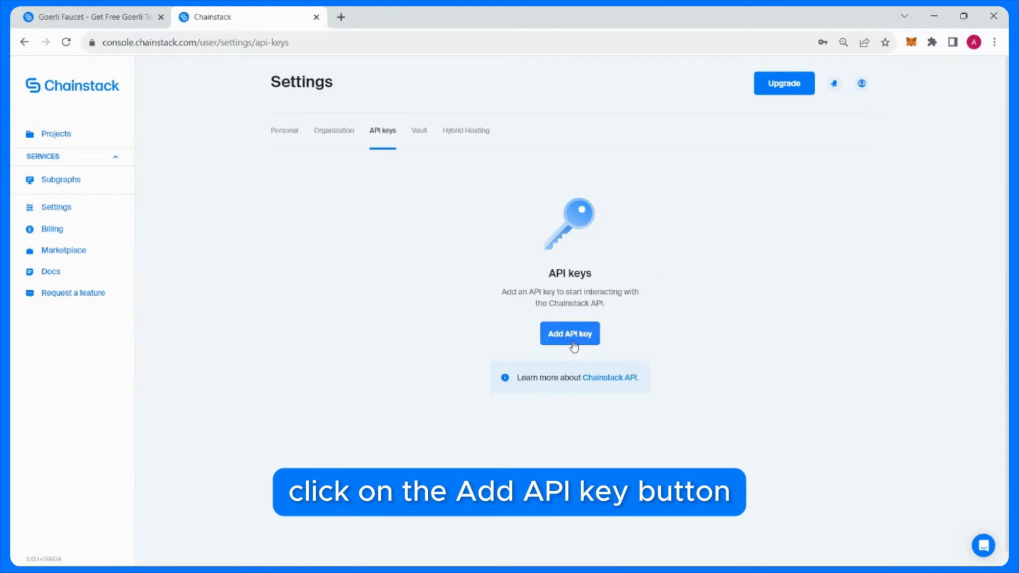
{"action": "left_click", "coordinate": [569, 333]}
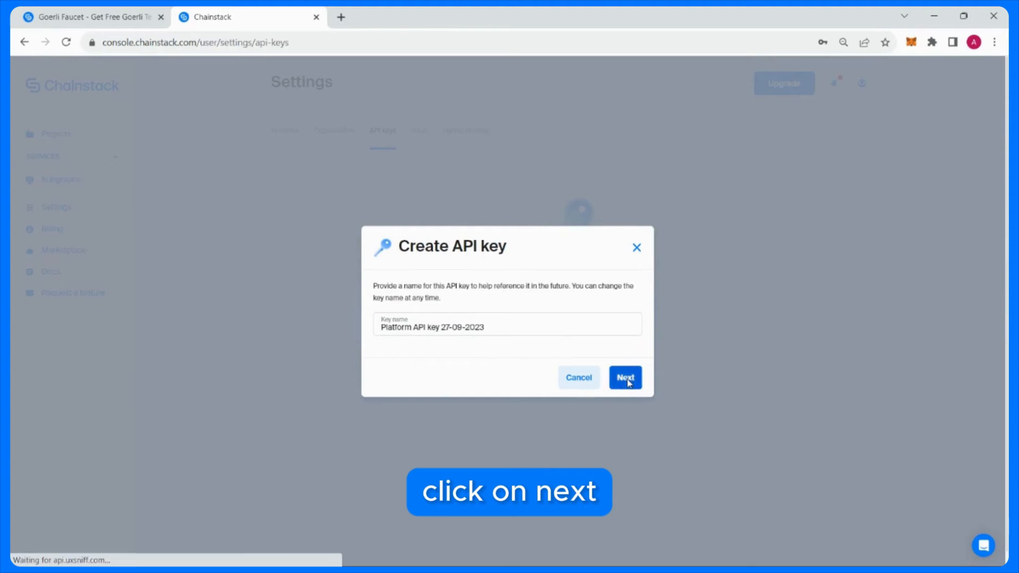
{"action": "left_click", "coordinate": [625, 377]}
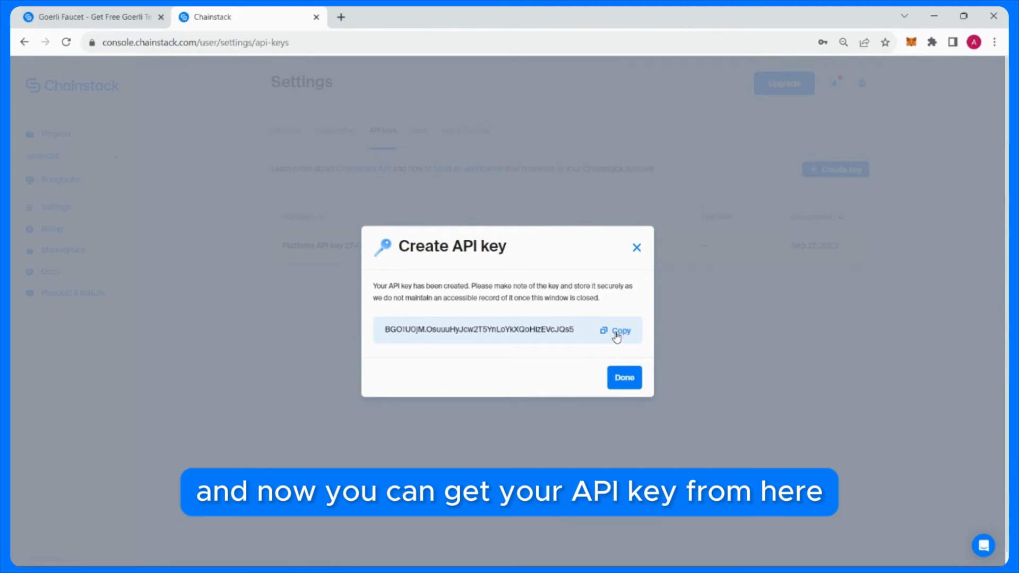
{"action": "left_click", "coordinate": [91, 17]}
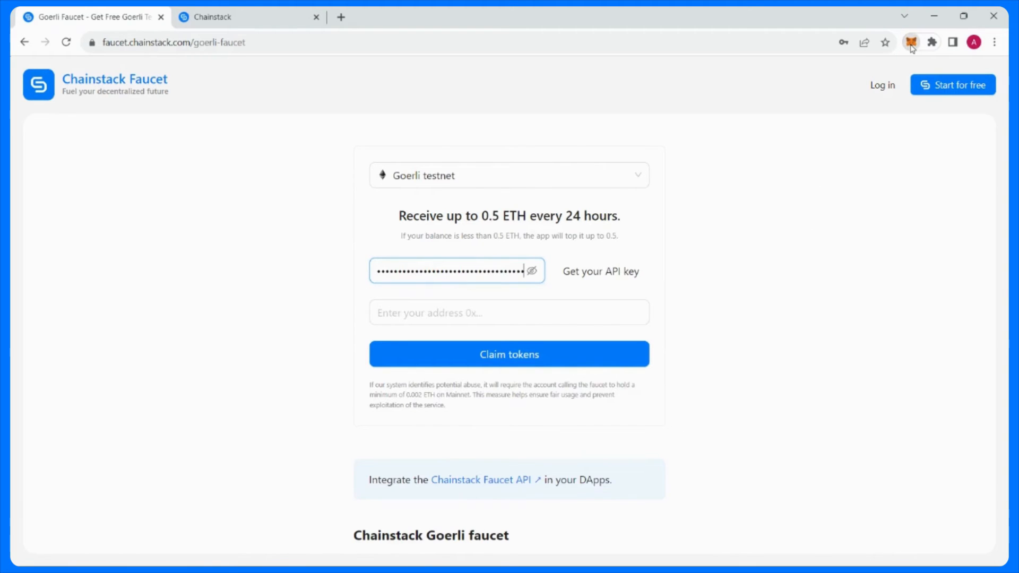
Step: Claim Goerli tokens to the MetaMask wallet address and confirm the 0.5 ETH balance
{"action": "left_click", "coordinate": [911, 42]}
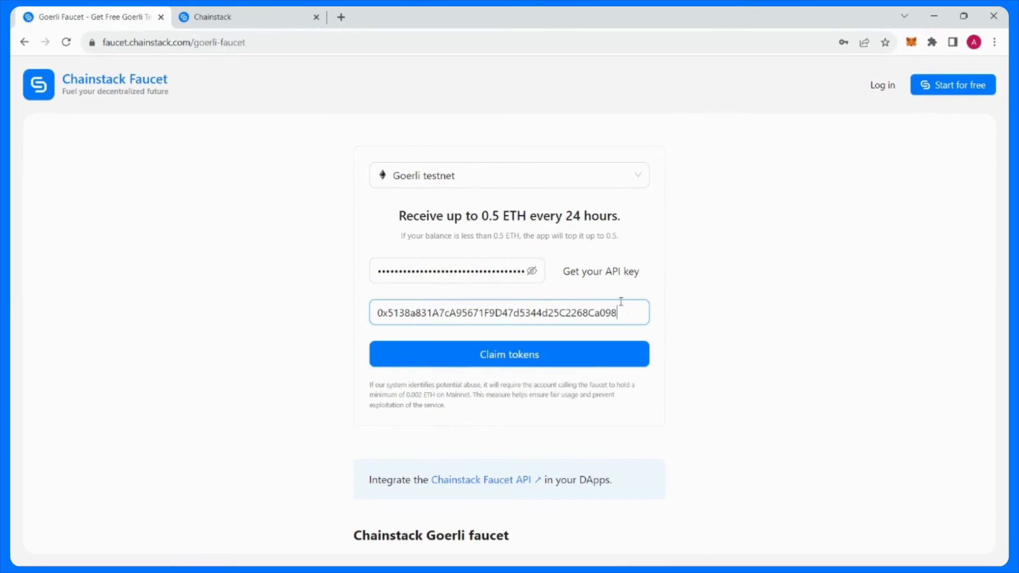
{"action": "left_click", "coordinate": [509, 354]}
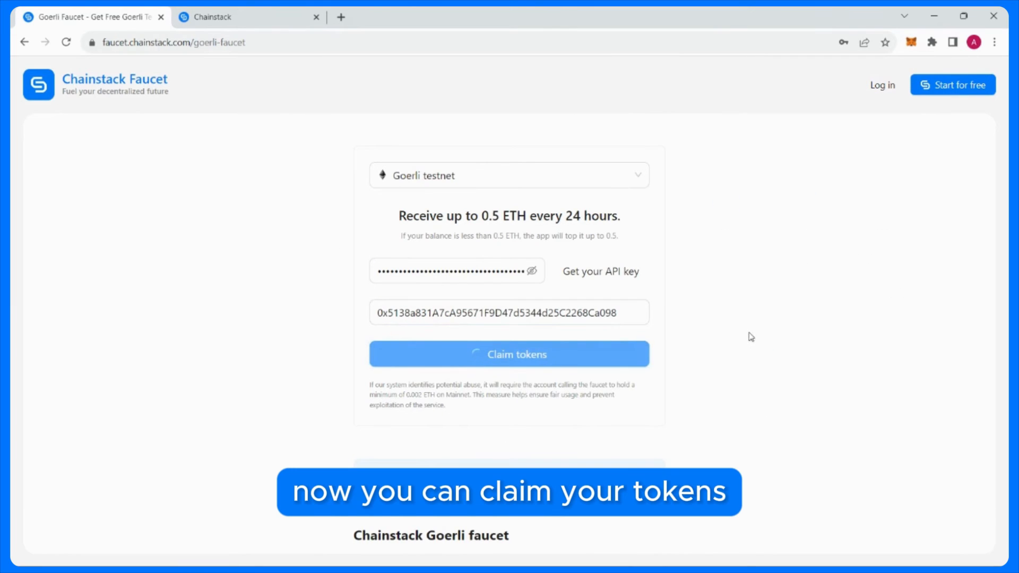
{"action": "left_click", "coordinate": [509, 354]}
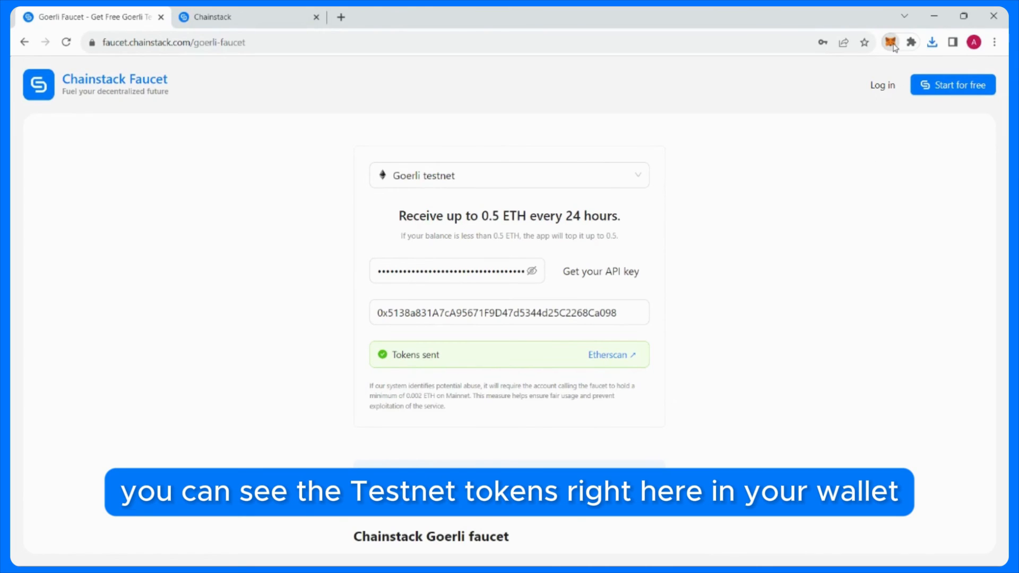
{"action": "left_click", "coordinate": [890, 42]}
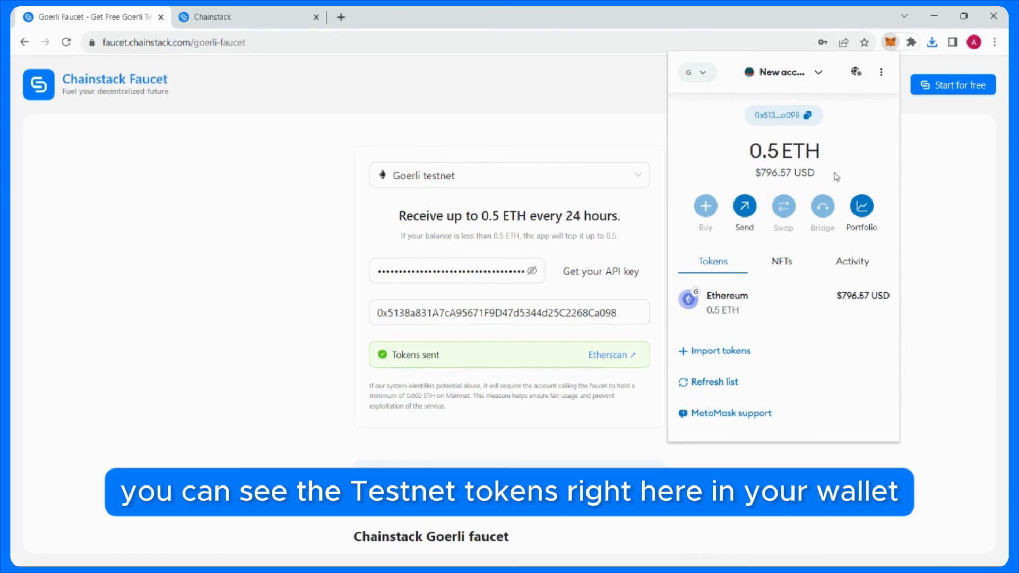